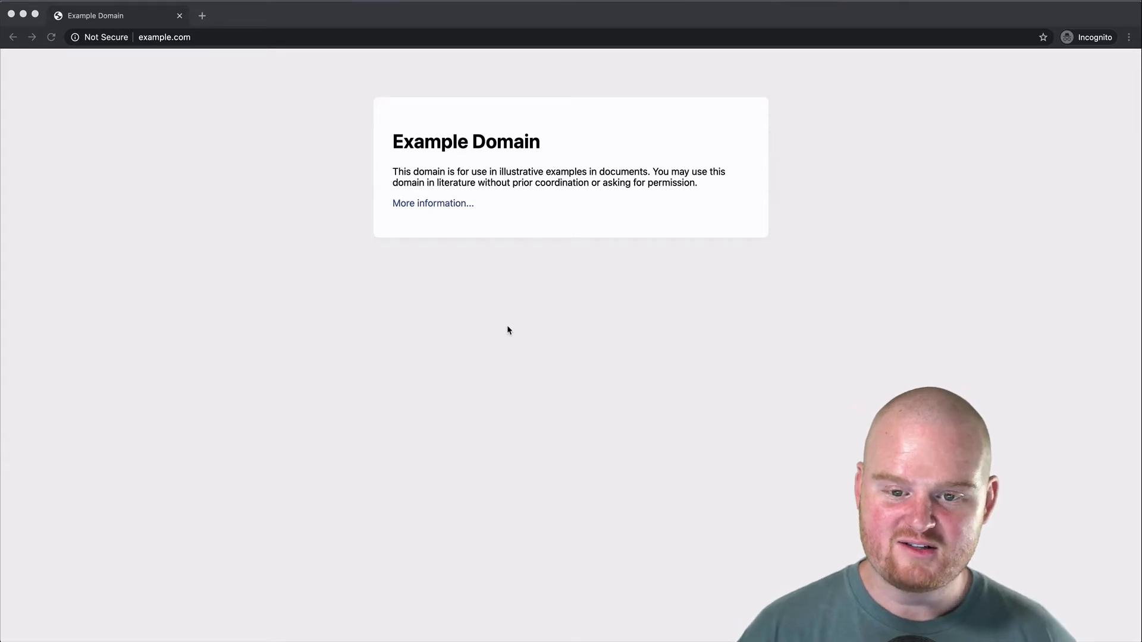
mouse_move(220, 70)
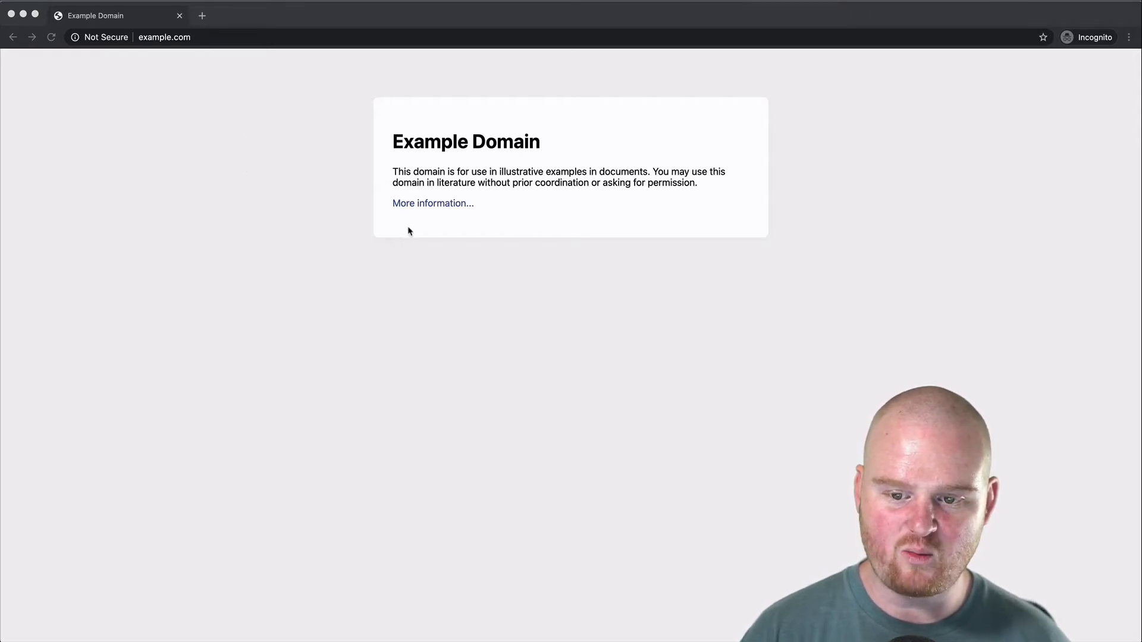
mouse_move(412, 328)
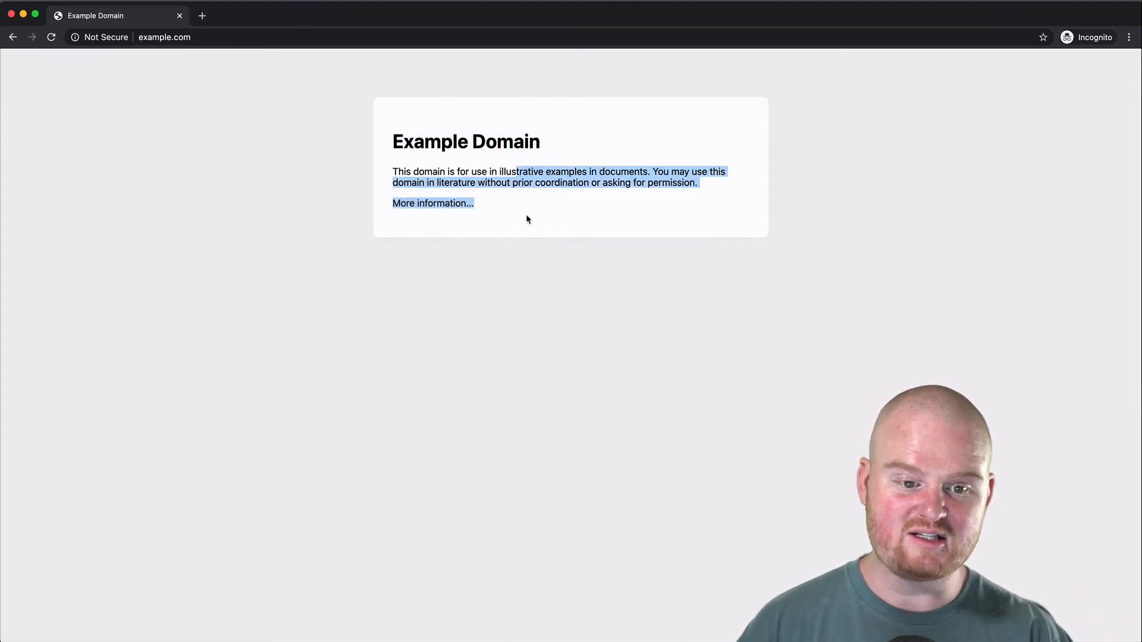
left_click(559, 265)
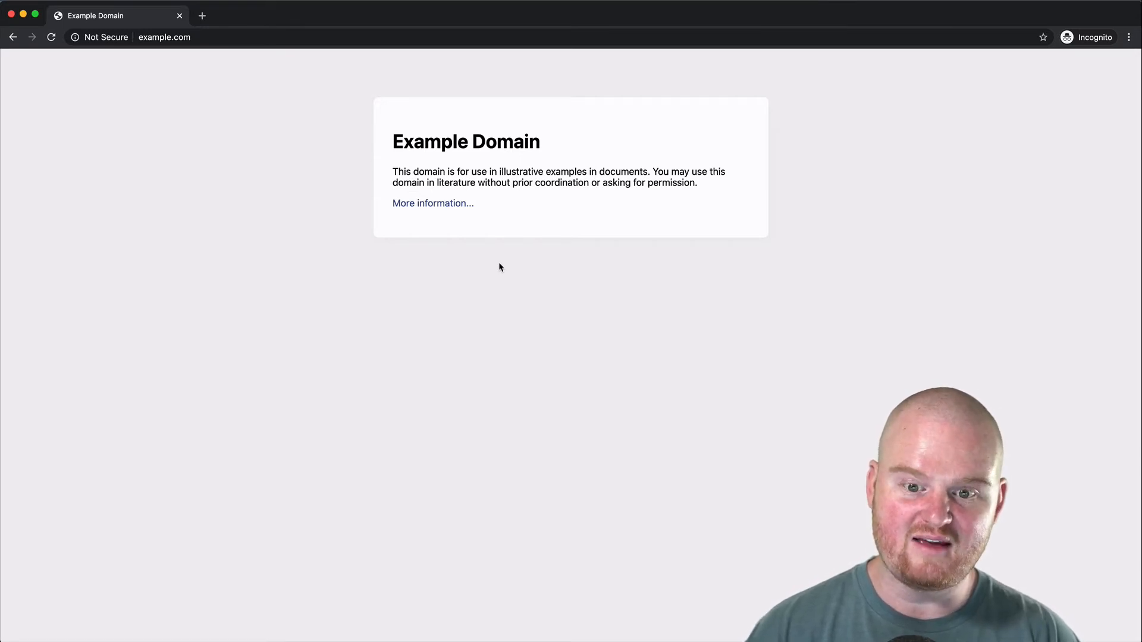
mouse_move(405, 282)
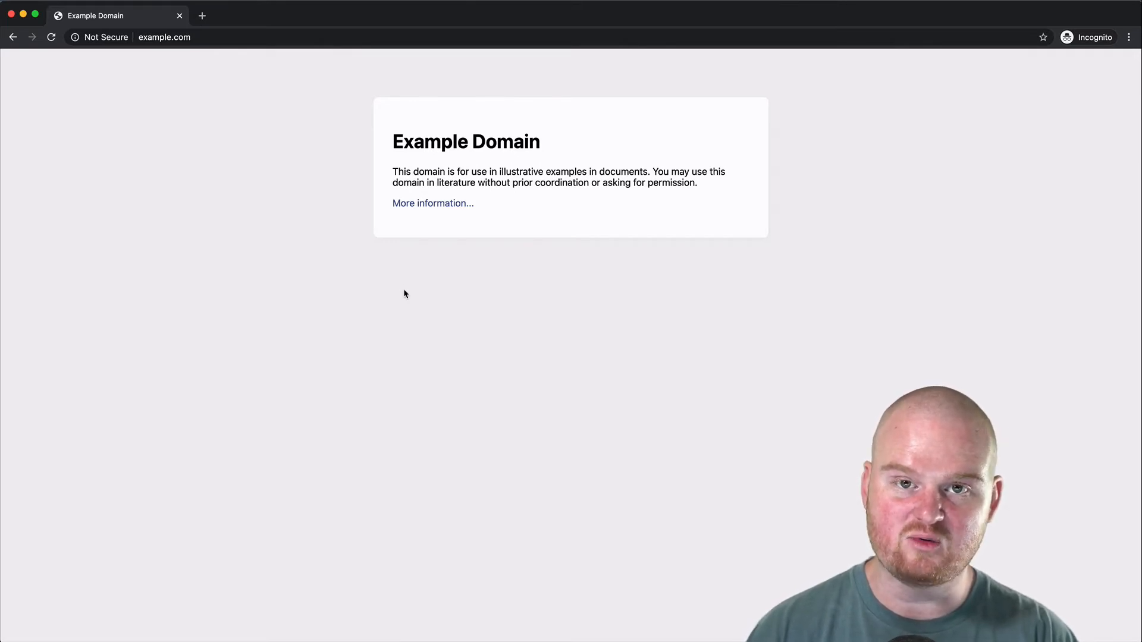
mouse_move(370, 315)
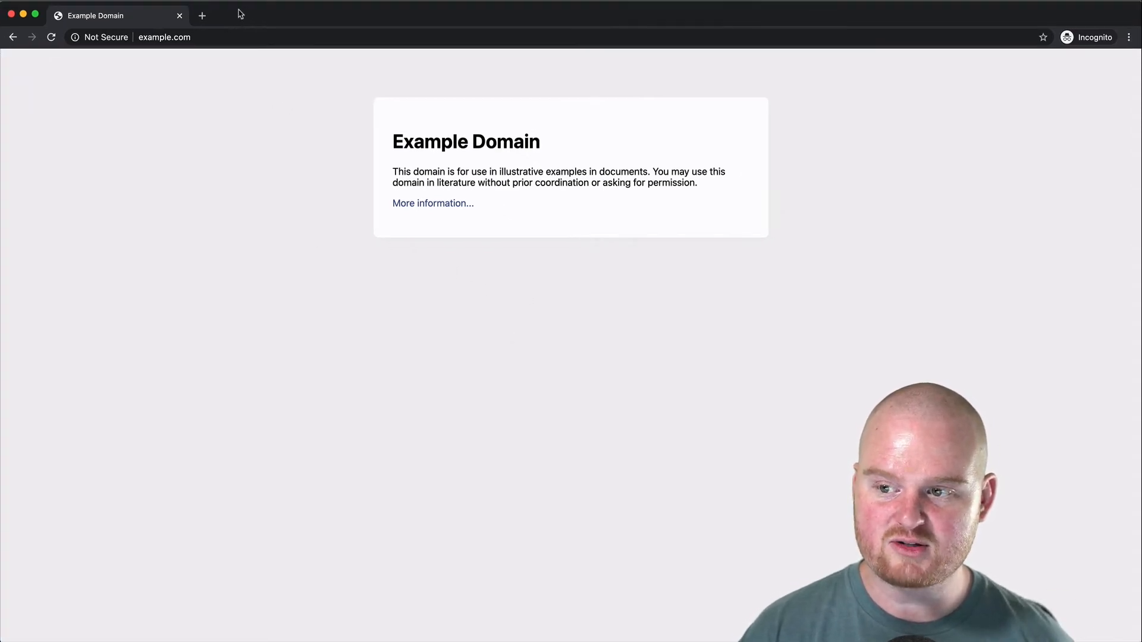
mouse_move(185, 143)
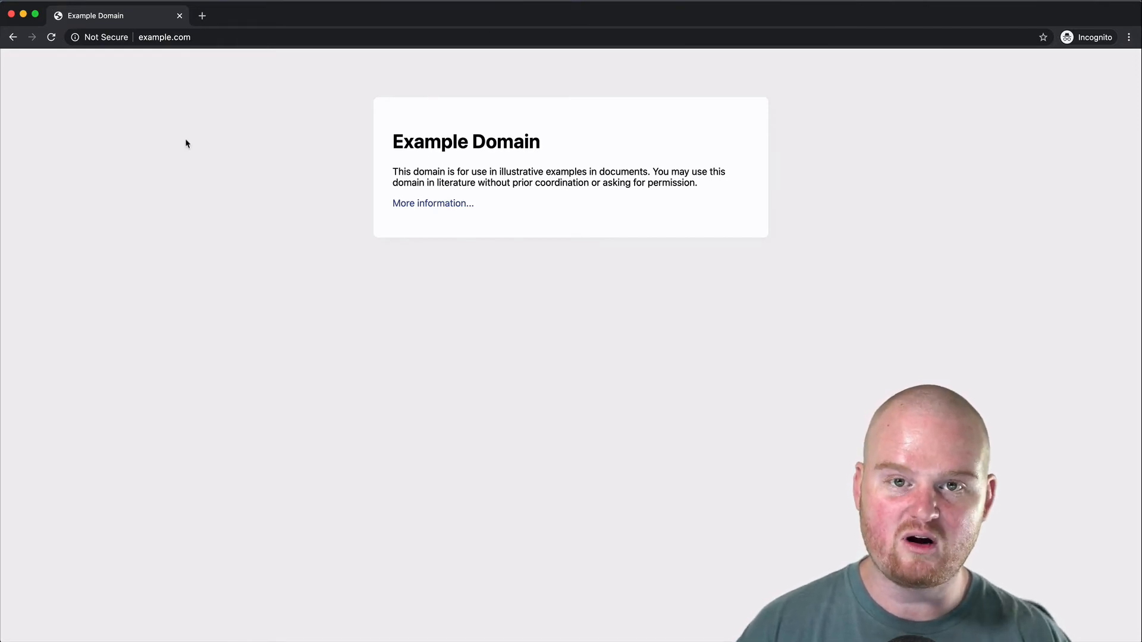
mouse_move(237, 180)
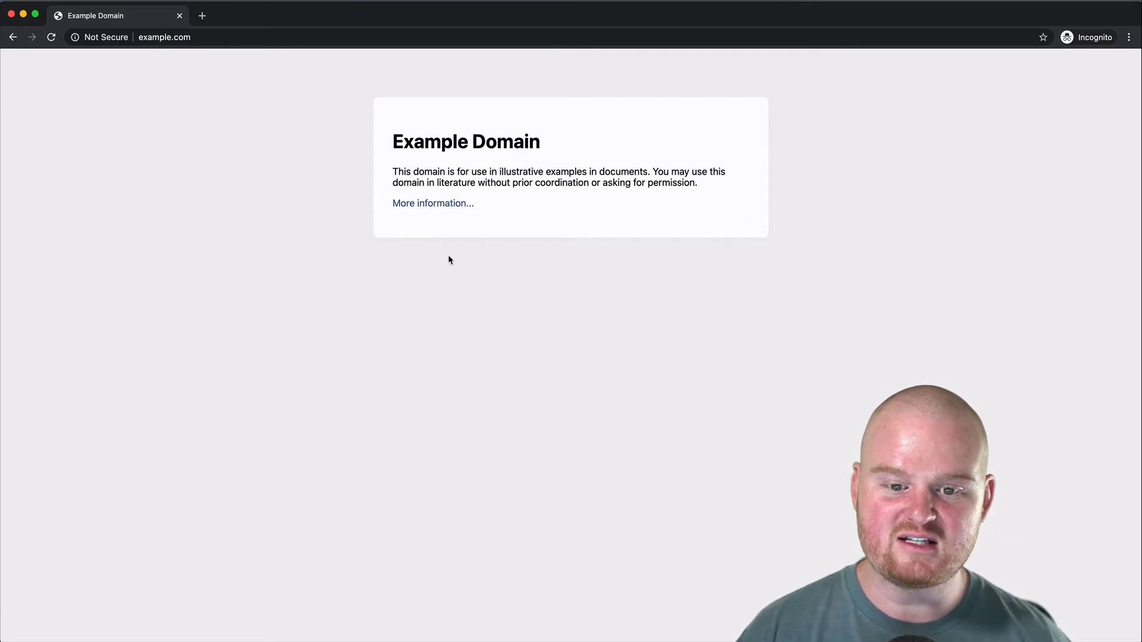
mouse_move(386, 158)
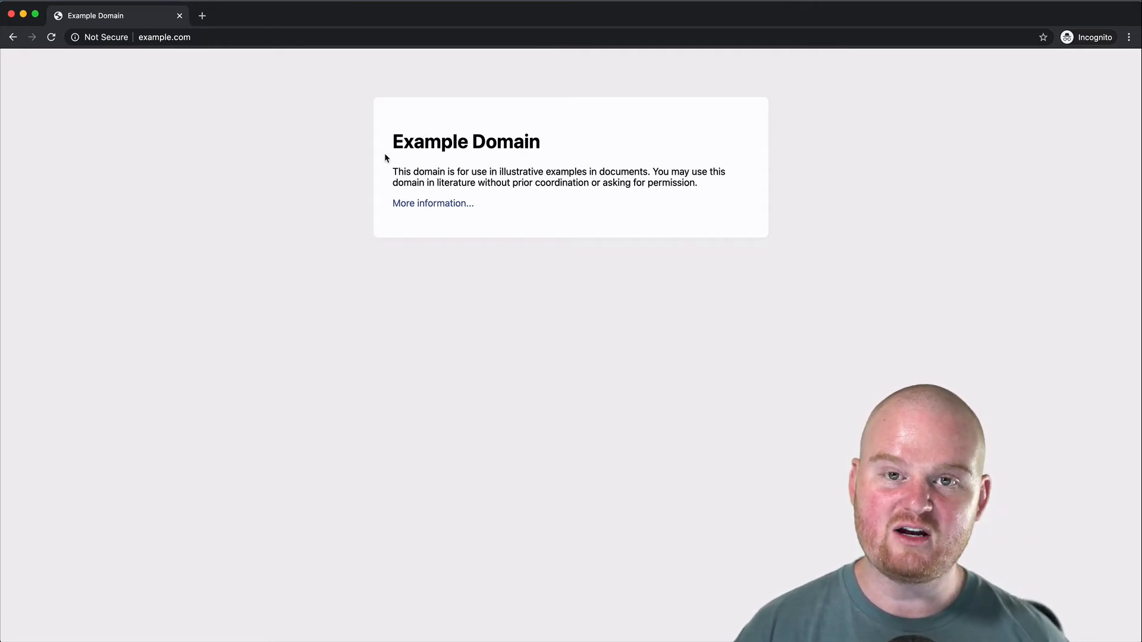